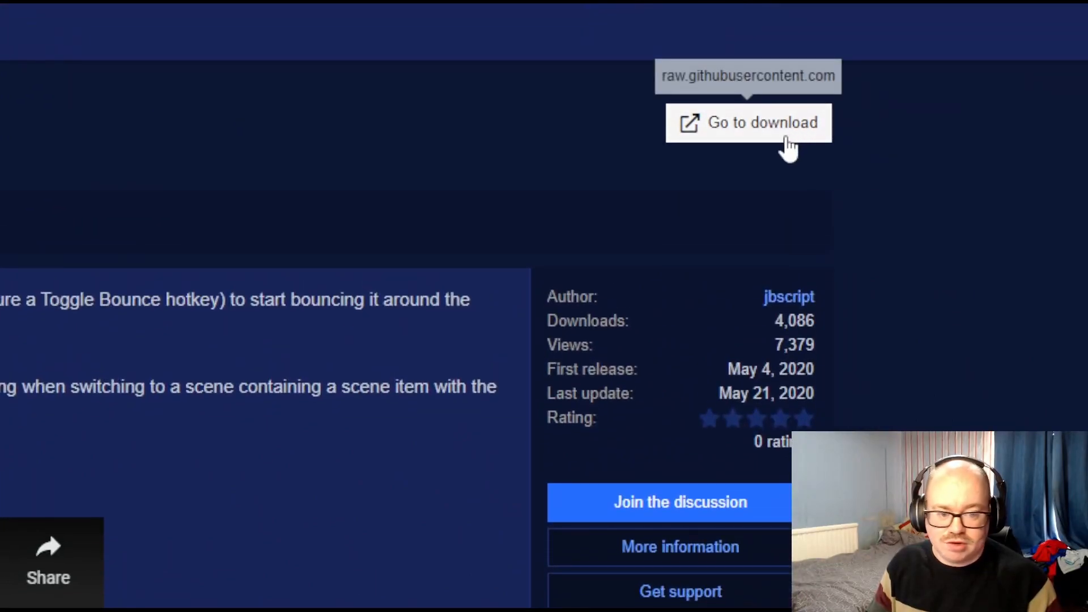
# - Copy all of the bounce.lua code from its raw download page in Edge
pyautogui.click(748, 123)
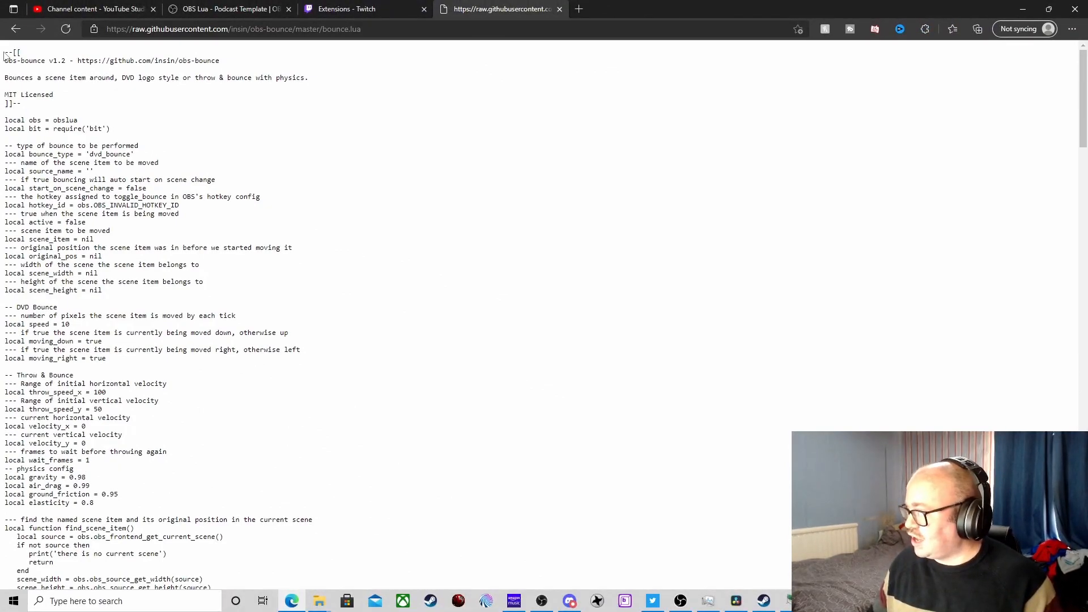
pyautogui.moveTo(7, 55); pyautogui.dragTo(309, 78)
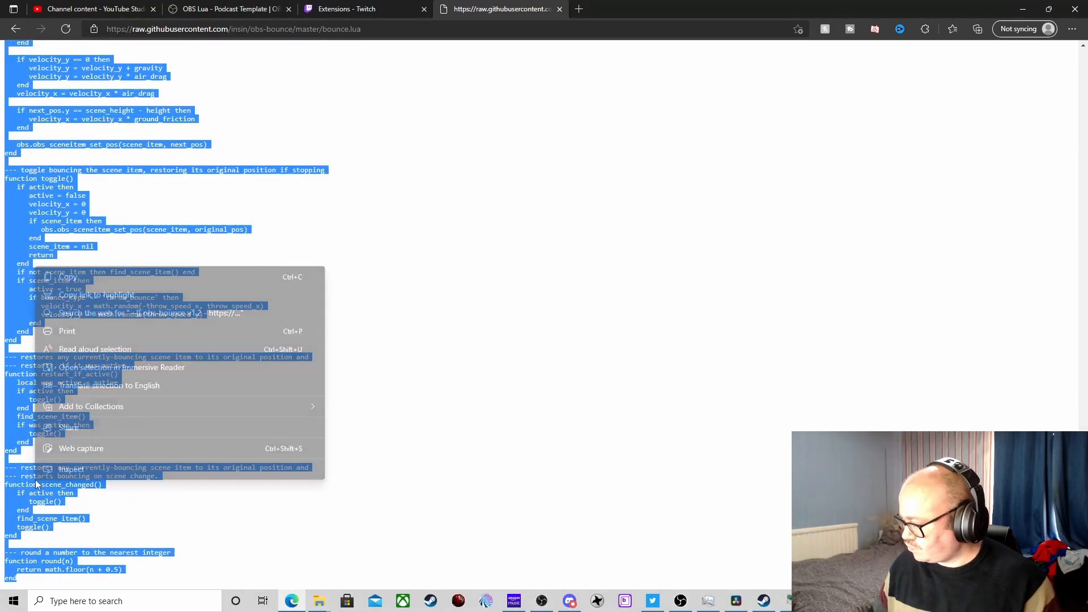
pyautogui.click(576, 531)
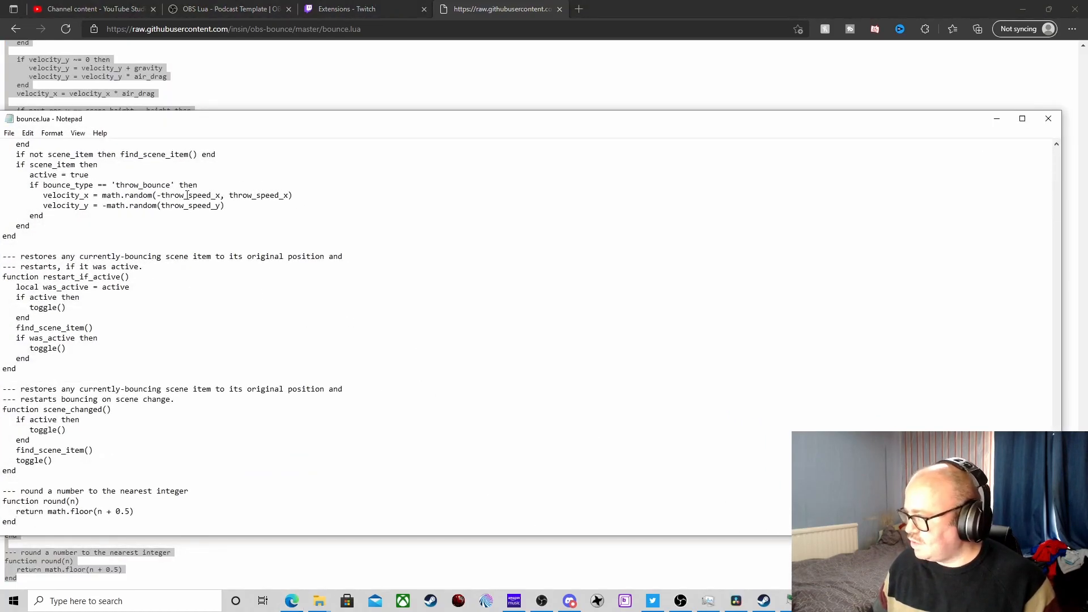
# - Save the pasted script in Notepad under the name bounce
pyautogui.click(9, 132)
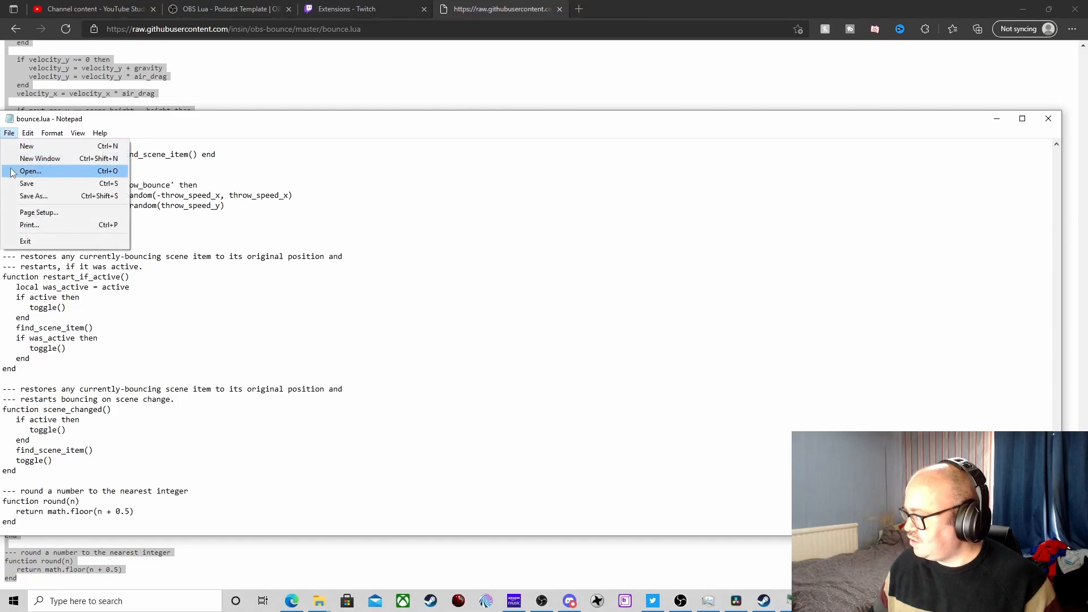
pyautogui.moveTo(33, 196)
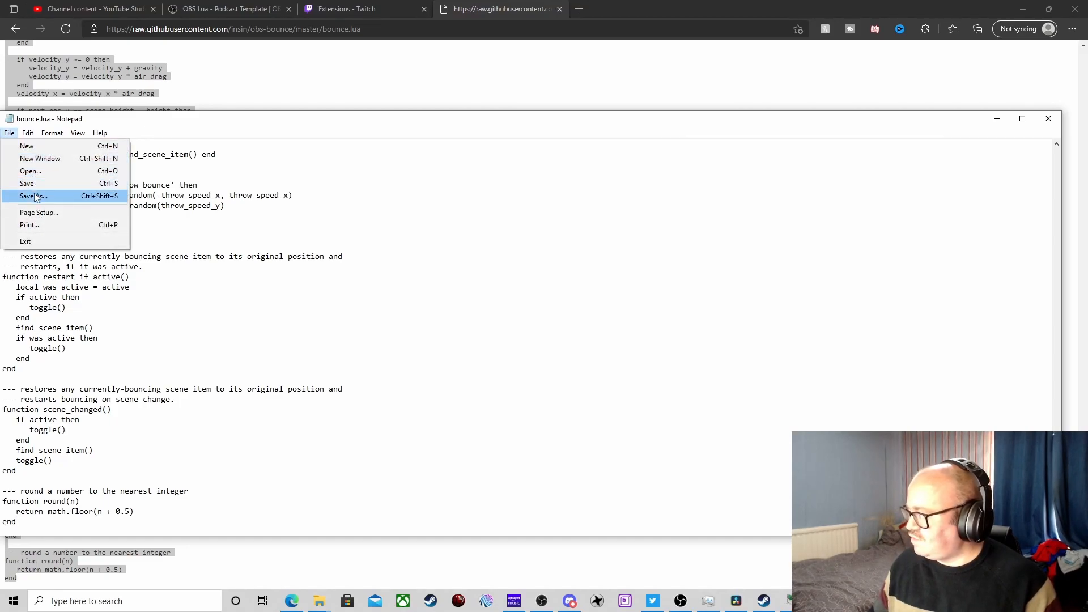
pyautogui.click(33, 195)
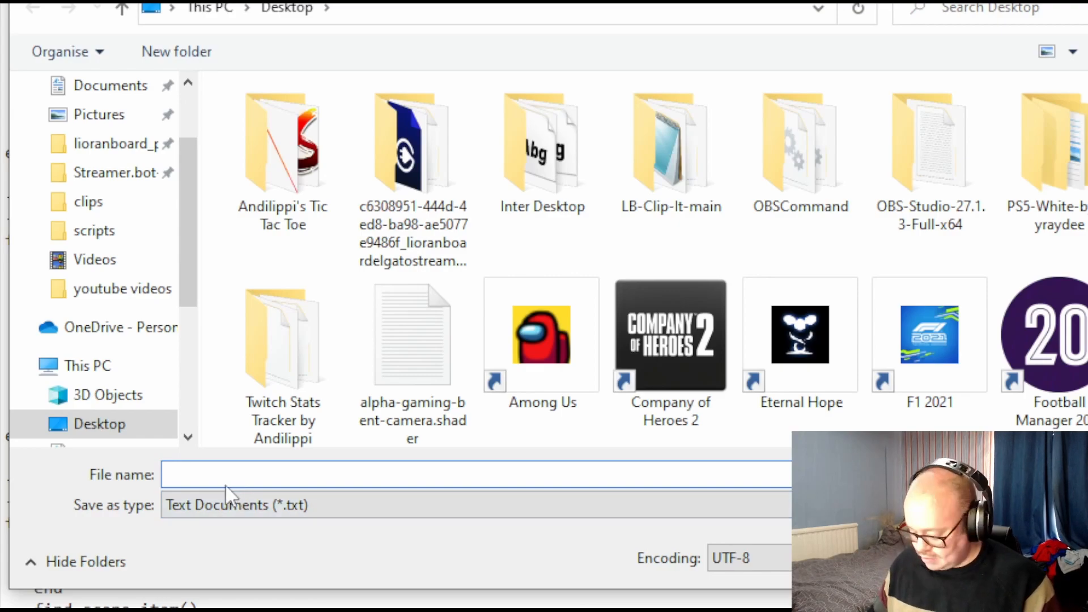
pyautogui.write('bounce')
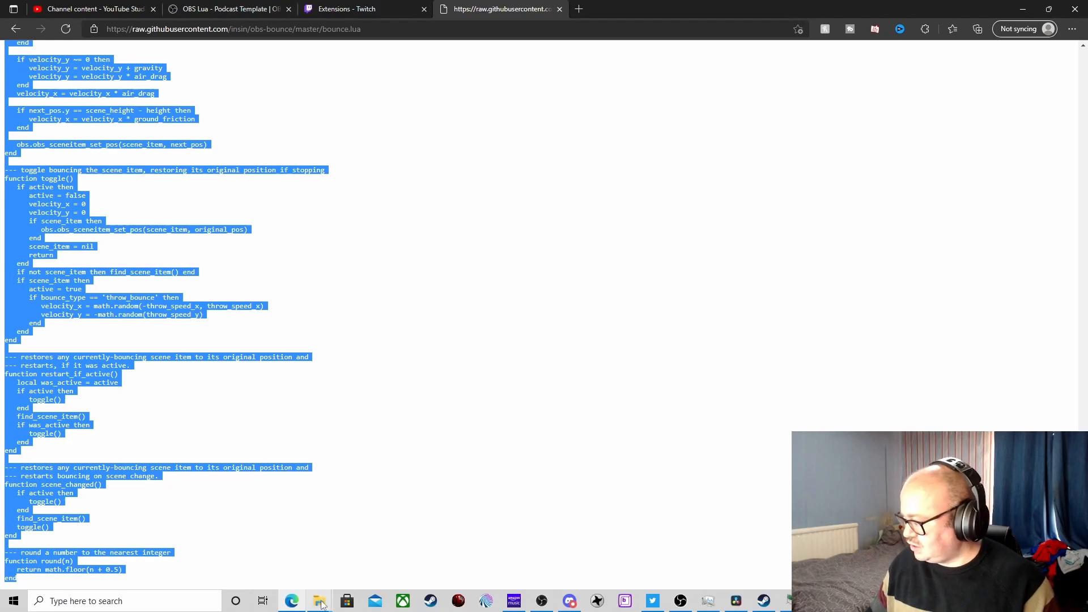
# - Browse to Program Files\obs-studio\data\obs-plugins\frontend-tools\scripts showing bounce.lua, then minimize Explorer
pyautogui.click(319, 601)
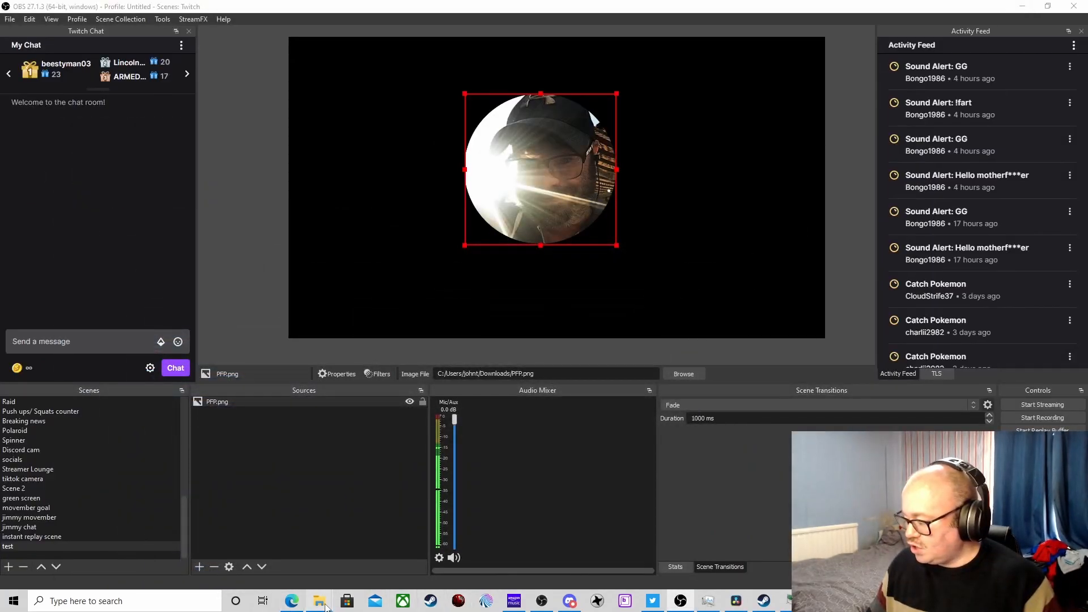
pyautogui.click(319, 601)
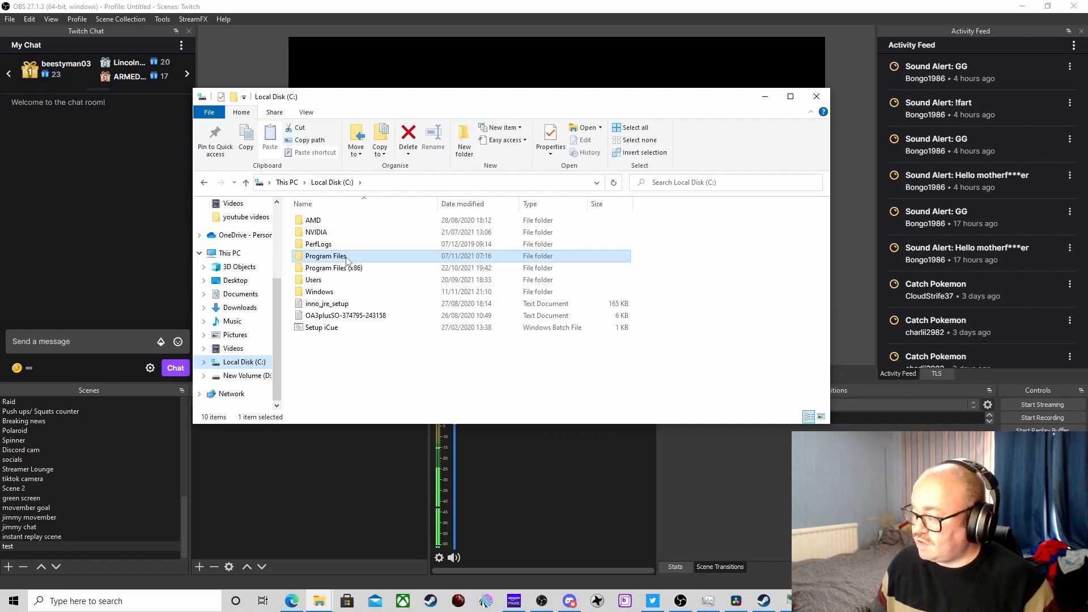
pyautogui.doubleClick(325, 256)
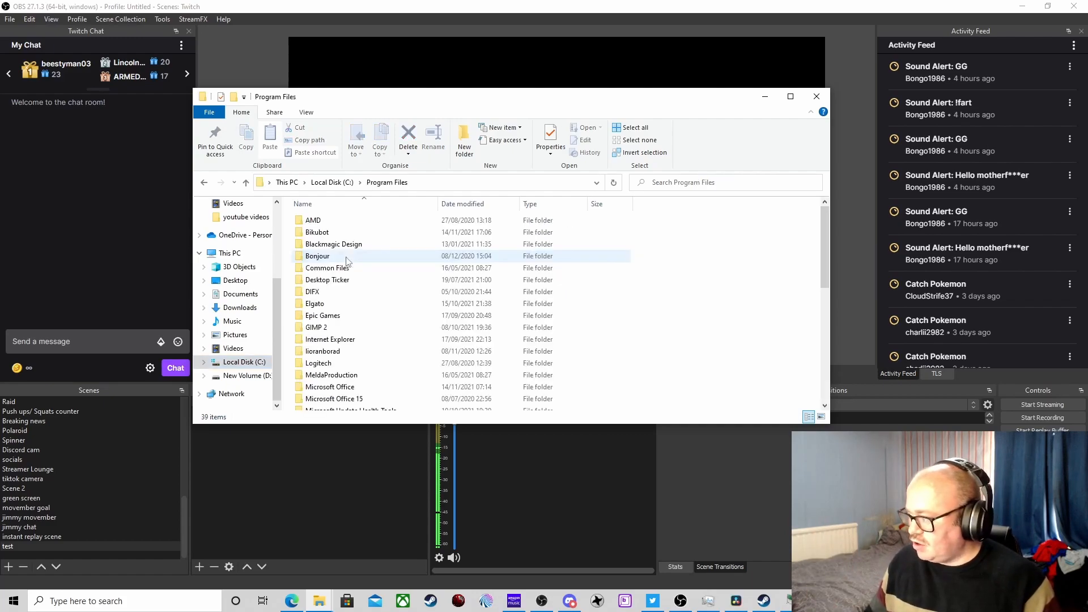
pyautogui.scroll(-3)
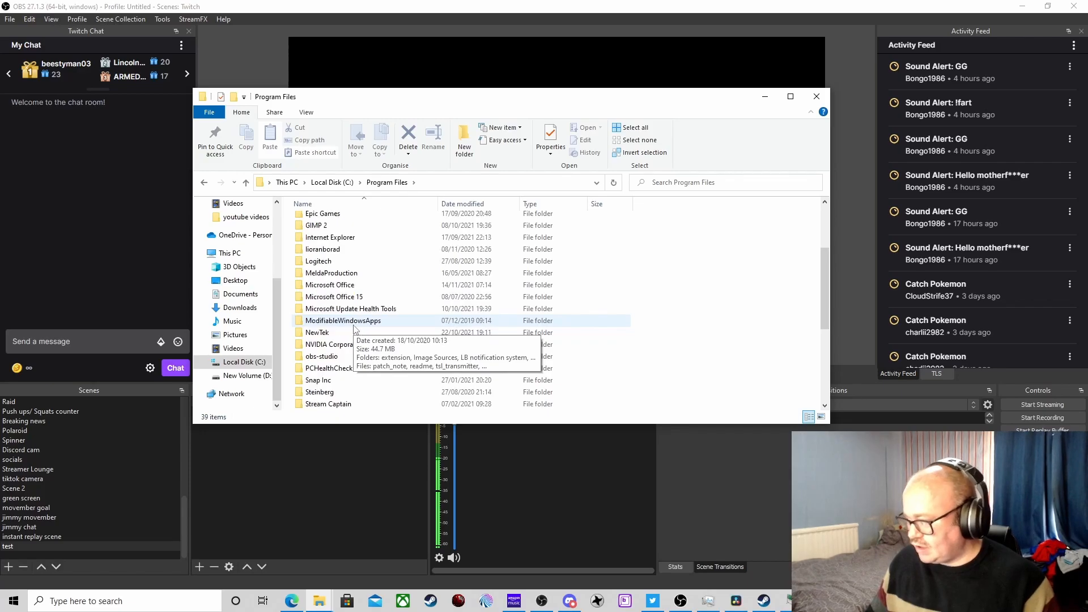
pyautogui.doubleClick(321, 356)
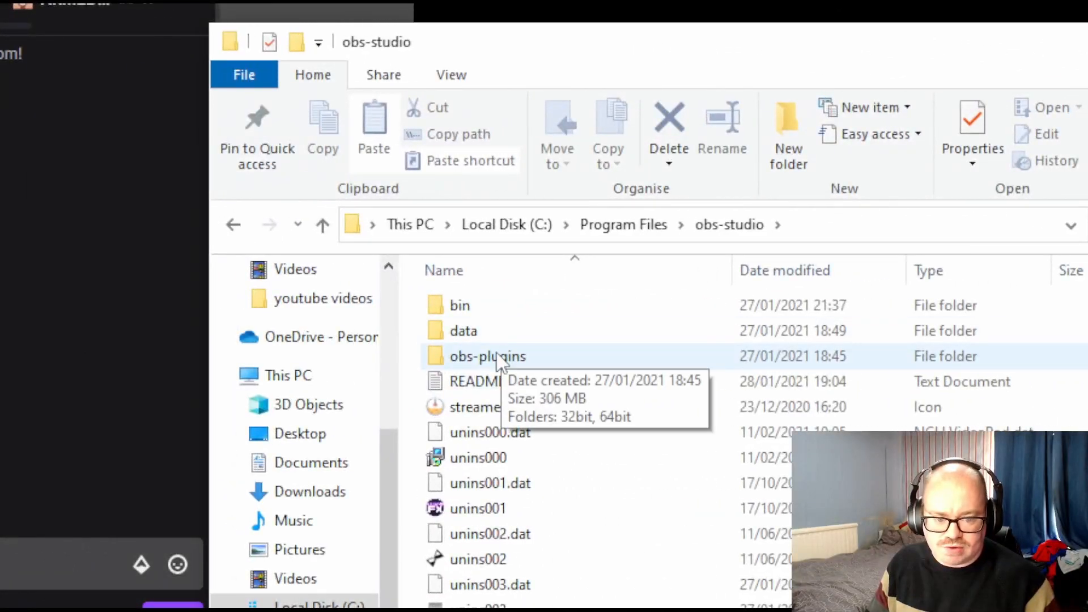
pyautogui.click(463, 331)
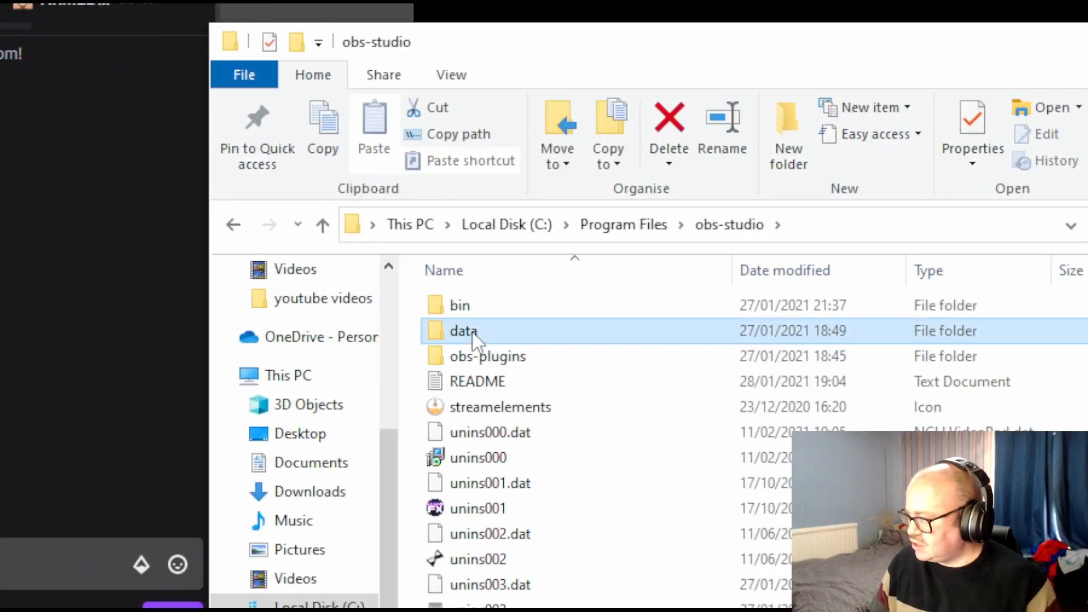
pyautogui.doubleClick(464, 331)
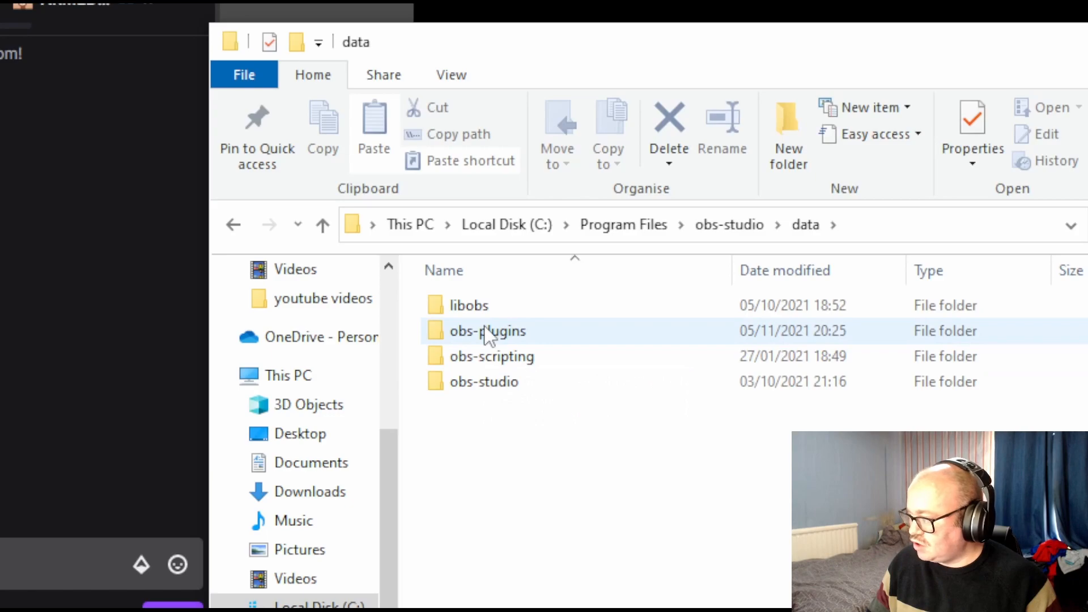
pyautogui.doubleClick(487, 331)
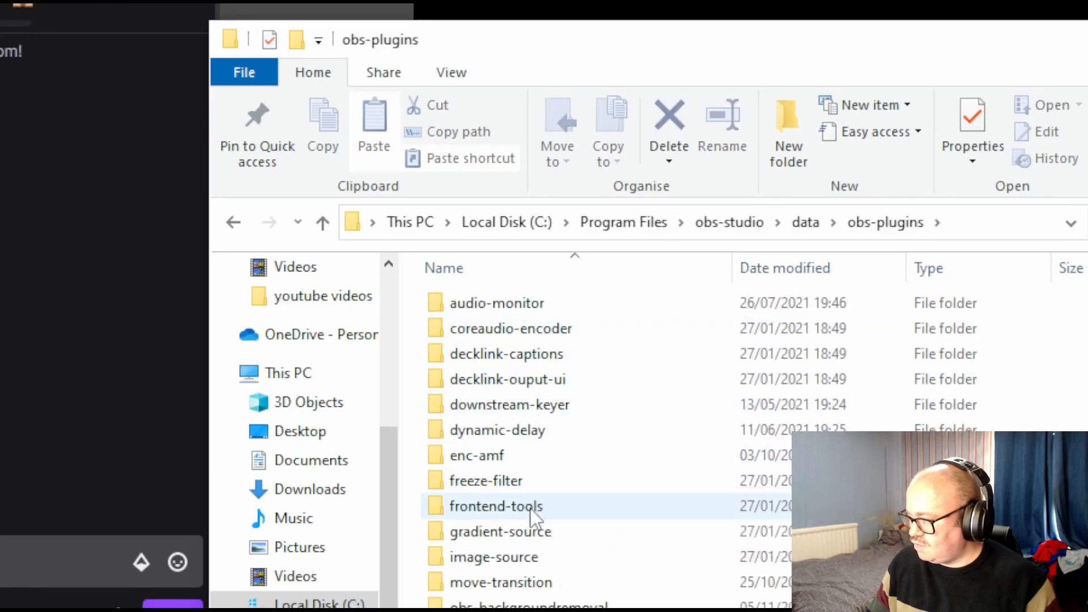
pyautogui.doubleClick(495, 506)
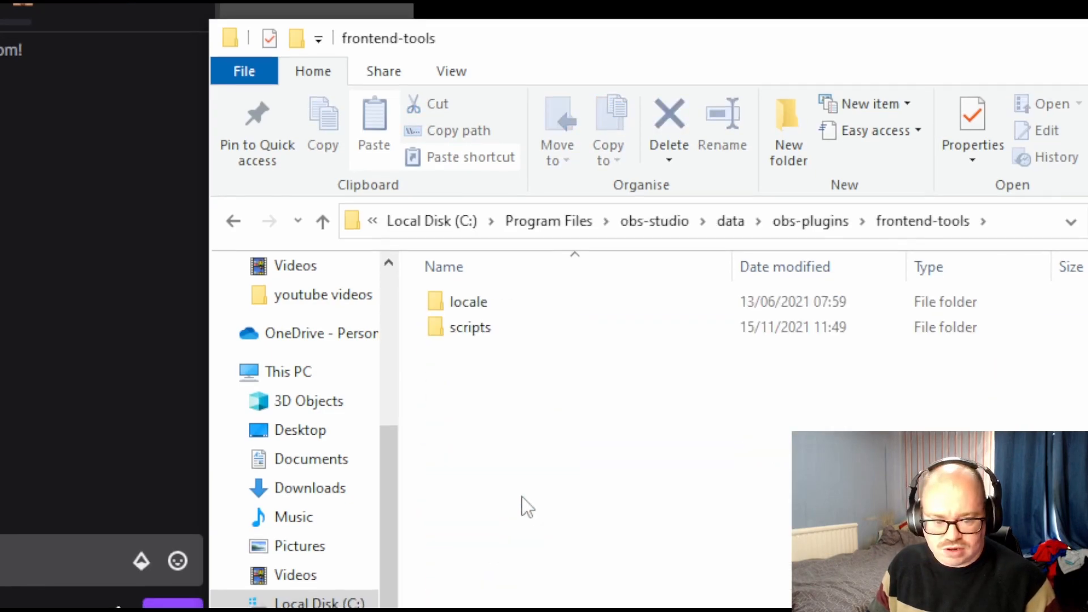
pyautogui.doubleClick(470, 327)
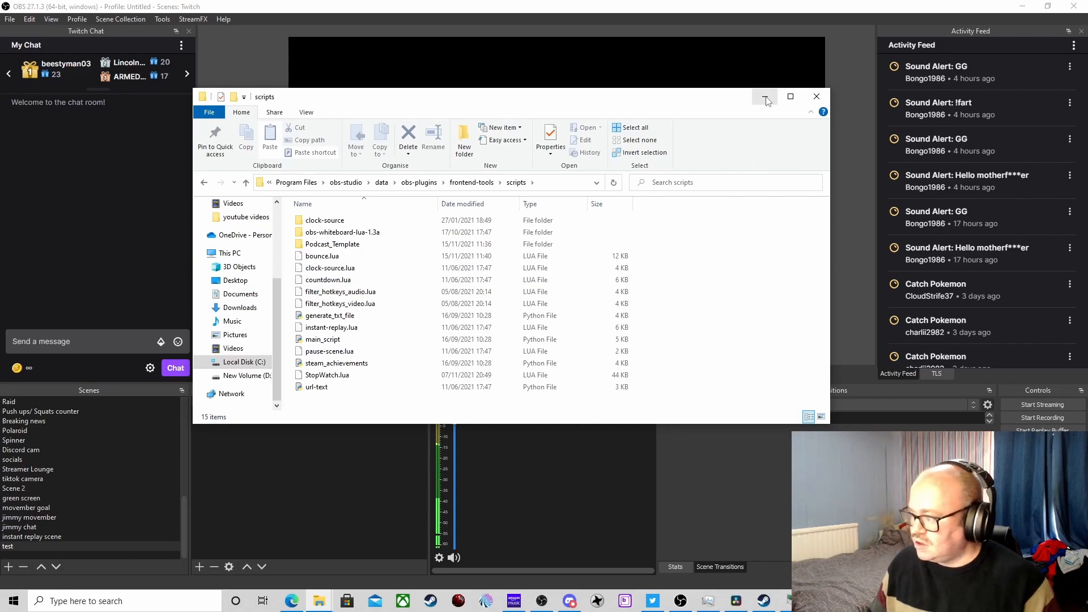
pyautogui.click(816, 95)
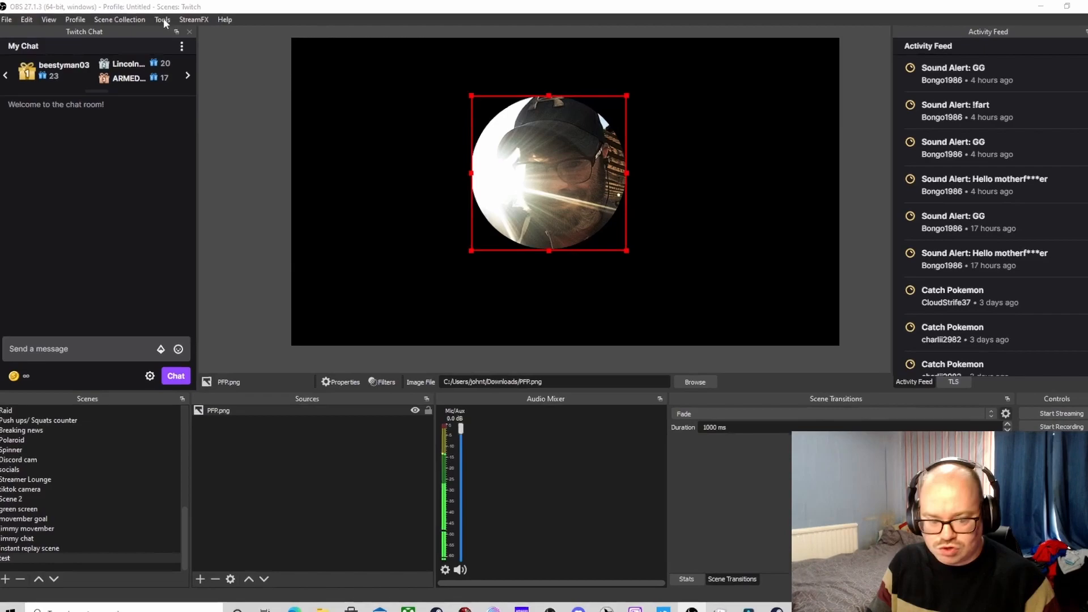
# - Add bounce.lua in Tools > Scripts so its description and settings appear
pyautogui.click(161, 19)
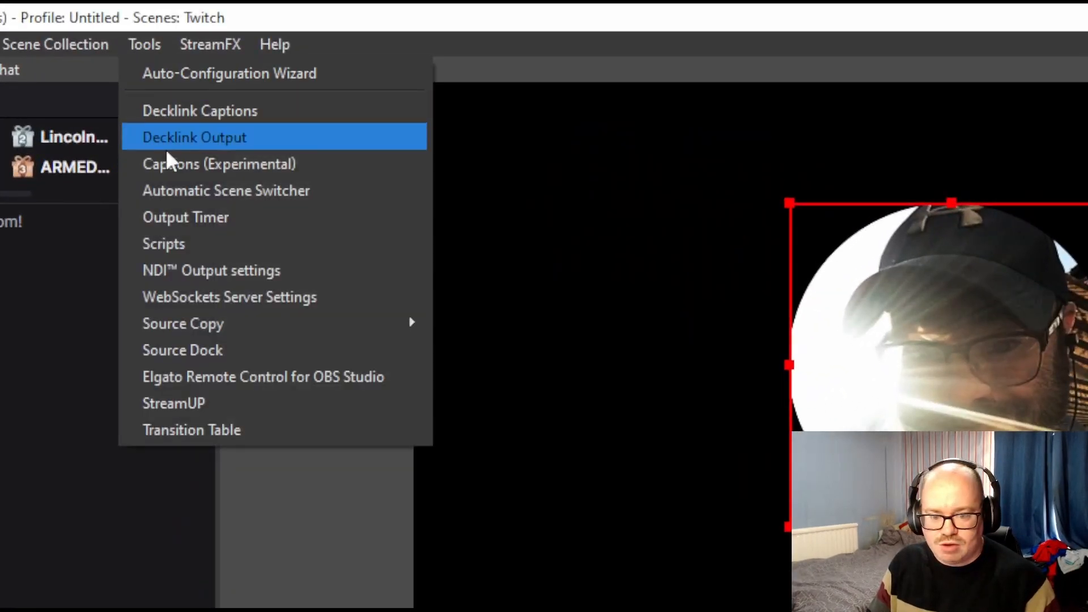
pyautogui.click(164, 244)
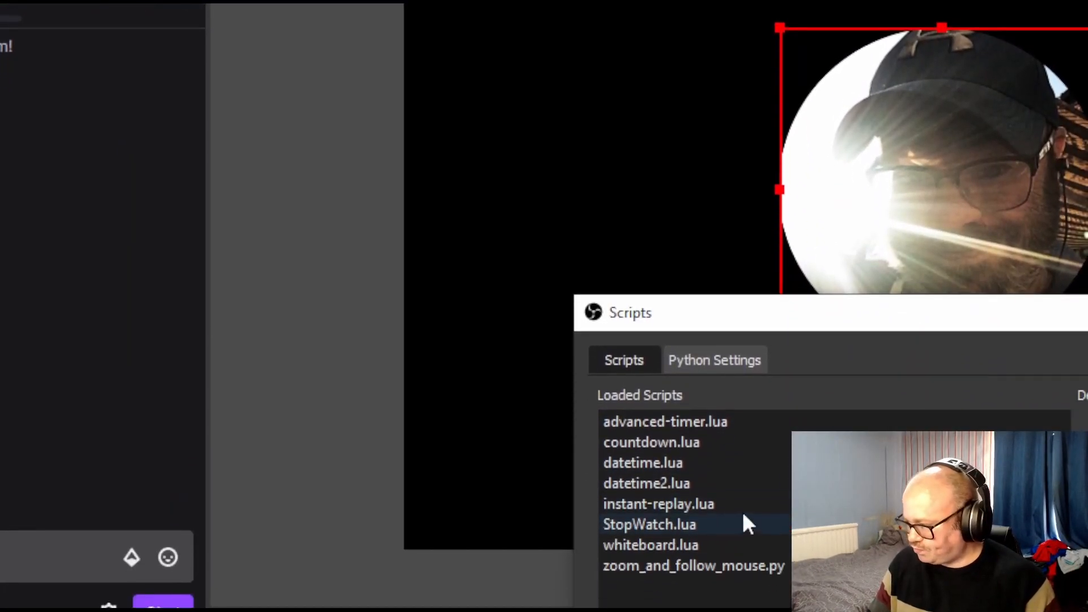
pyautogui.click(643, 458)
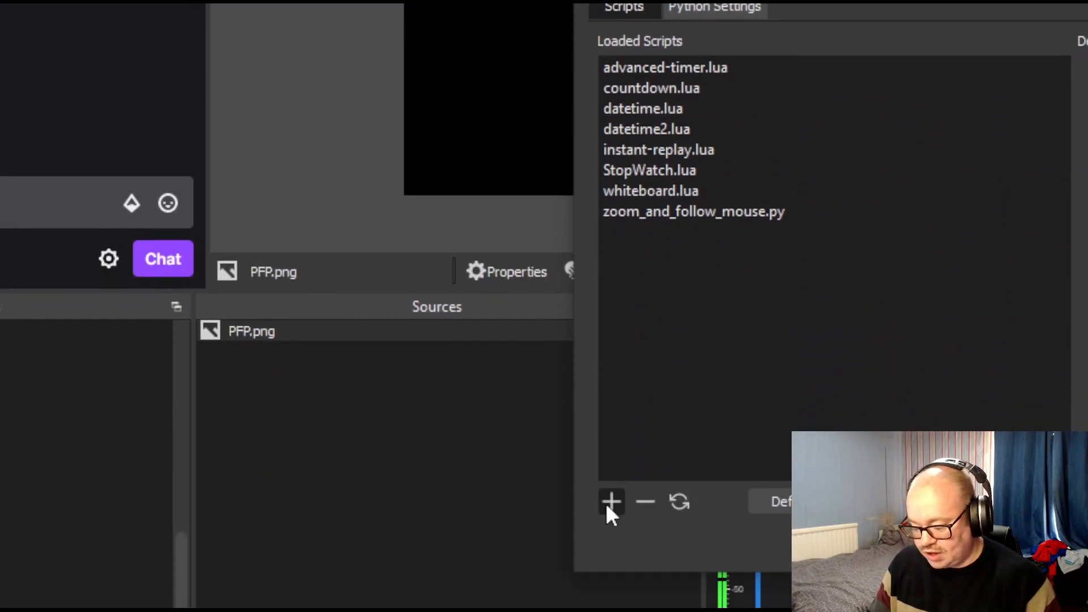
pyautogui.click(610, 501)
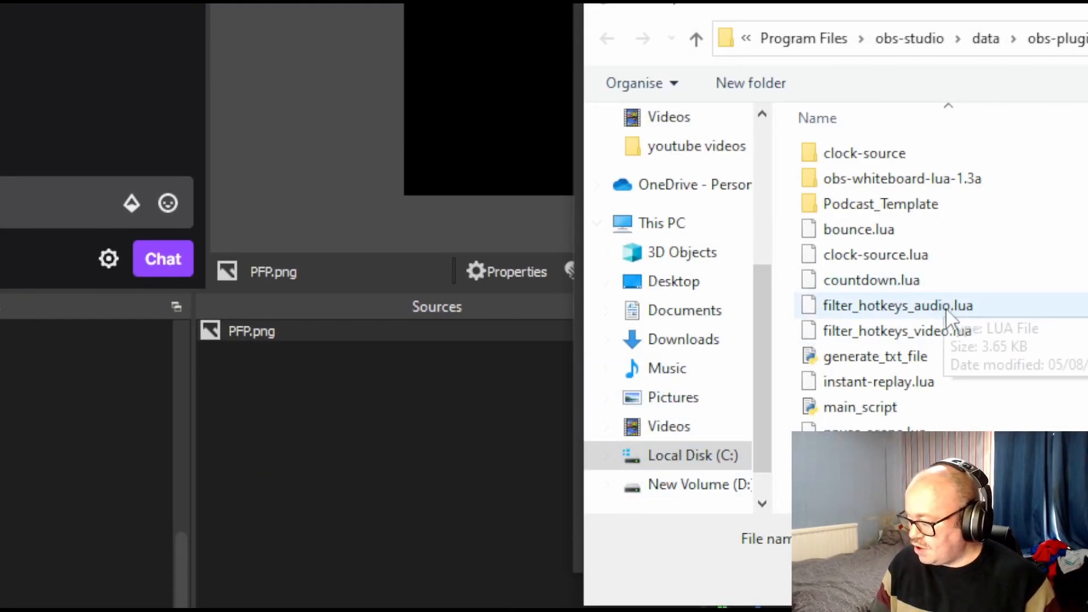
pyautogui.click(860, 229)
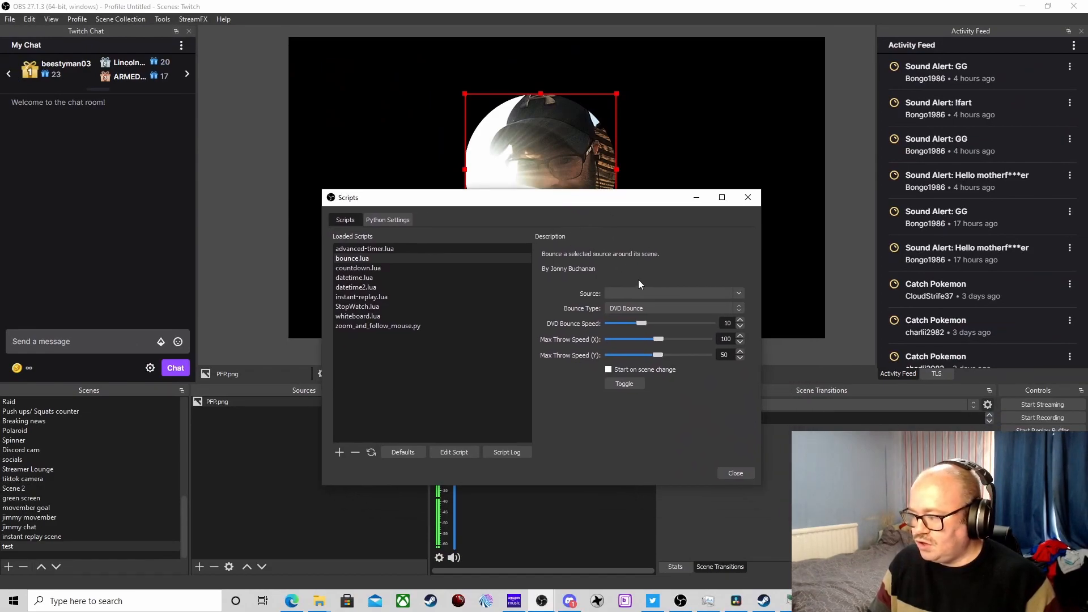
# - Choose PFP.png as the bounce script's source
pyautogui.click(738, 293)
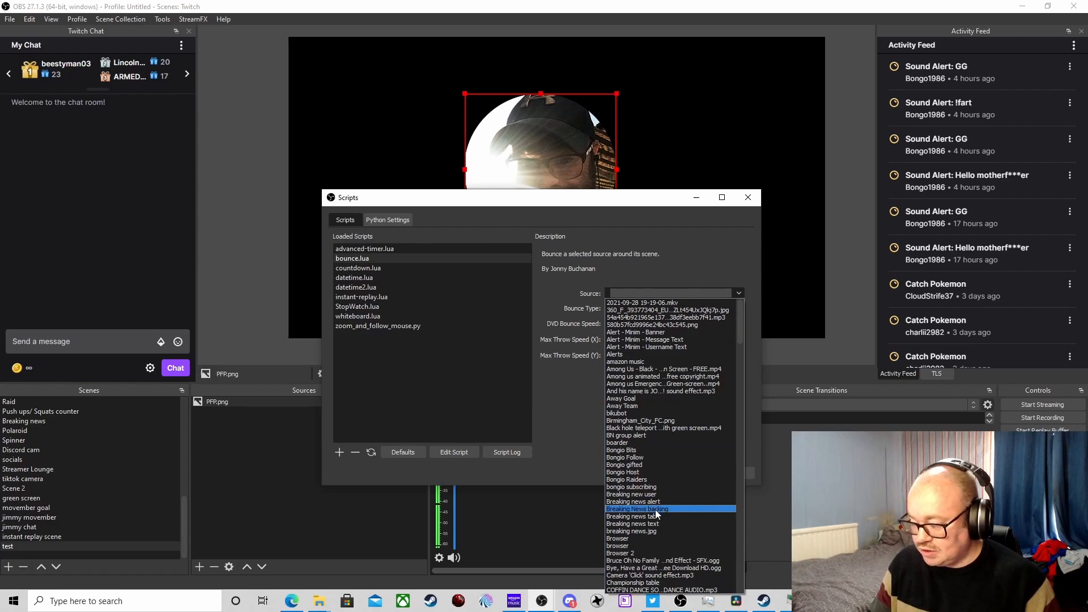
pyautogui.scroll(-3)
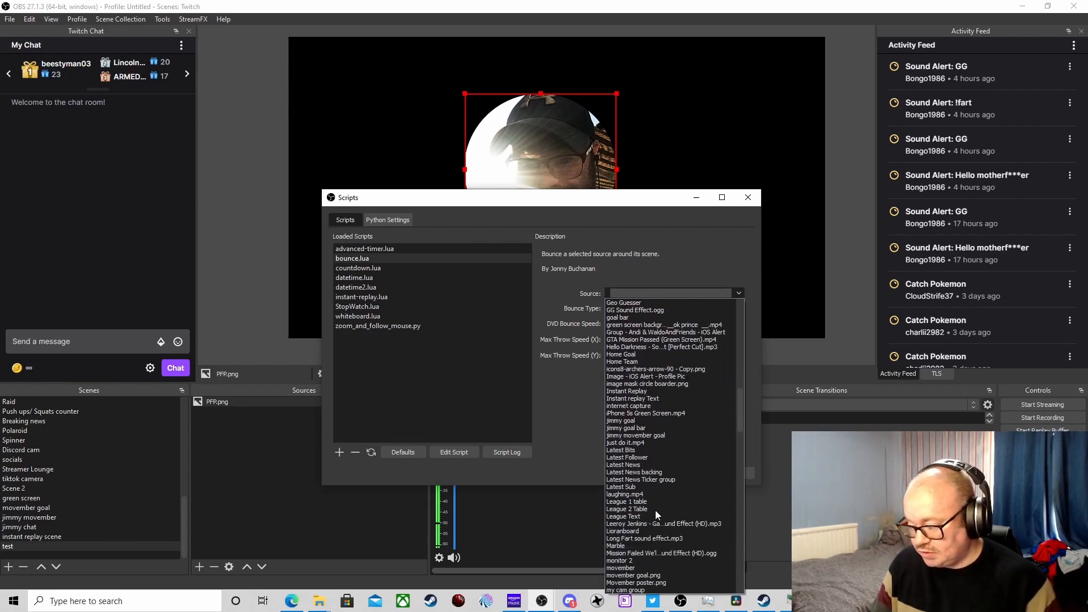
pyautogui.click(626, 369)
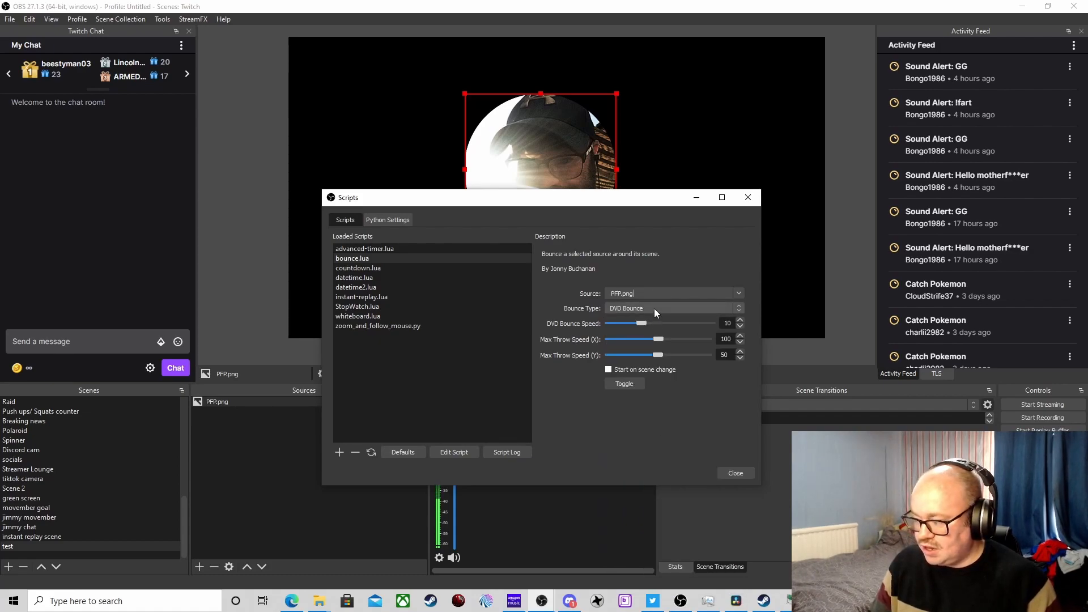
# - Keep DVD Bounce as the bounce type and set its speed to 7
pyautogui.click(670, 309)
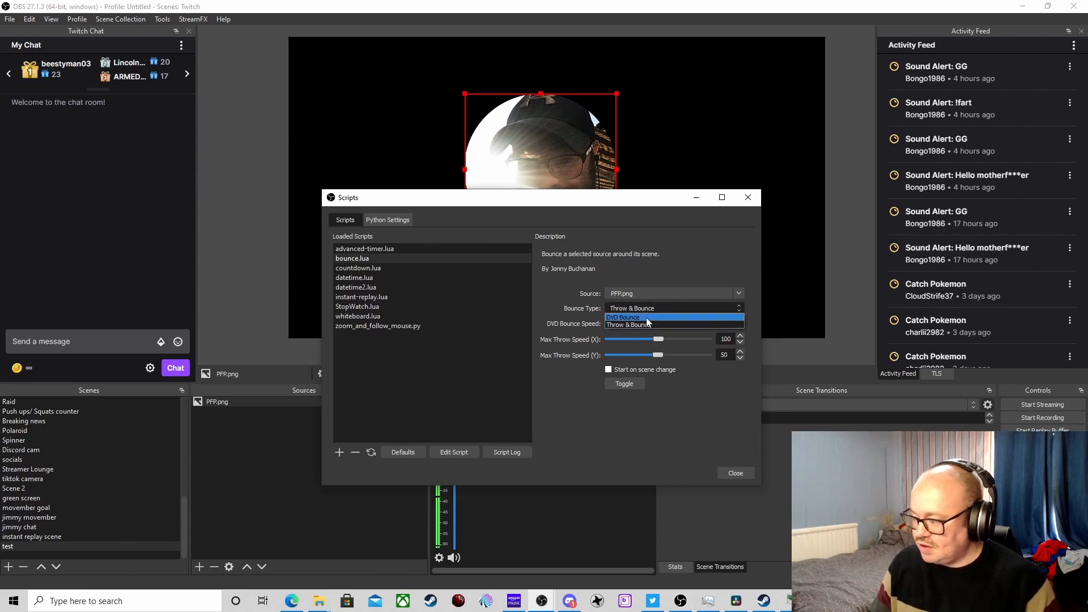
pyautogui.click(623, 317)
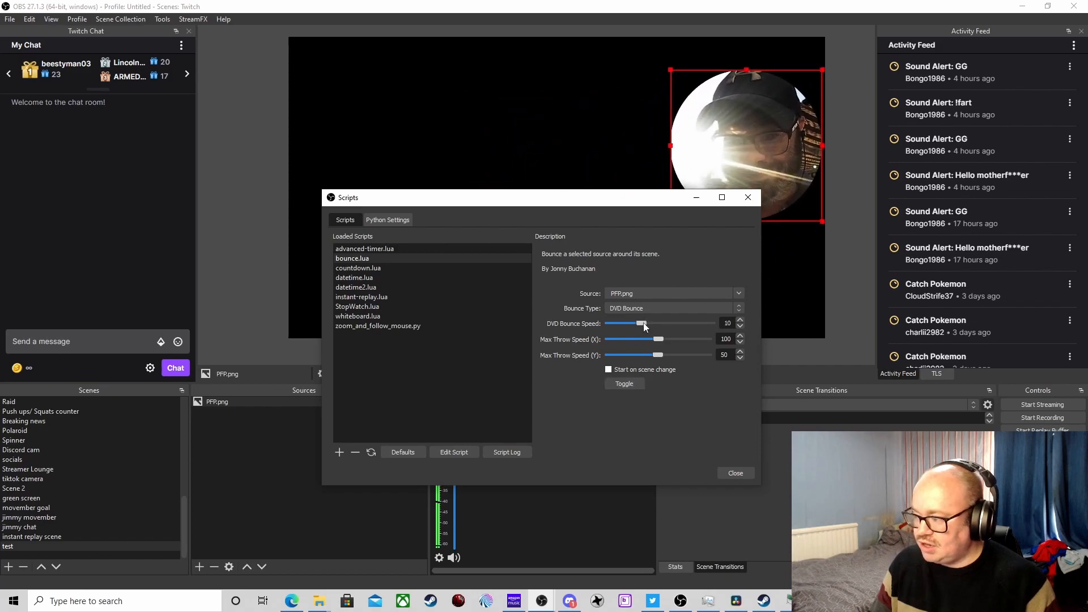
pyautogui.moveTo(640, 323); pyautogui.dragTo(709, 323)
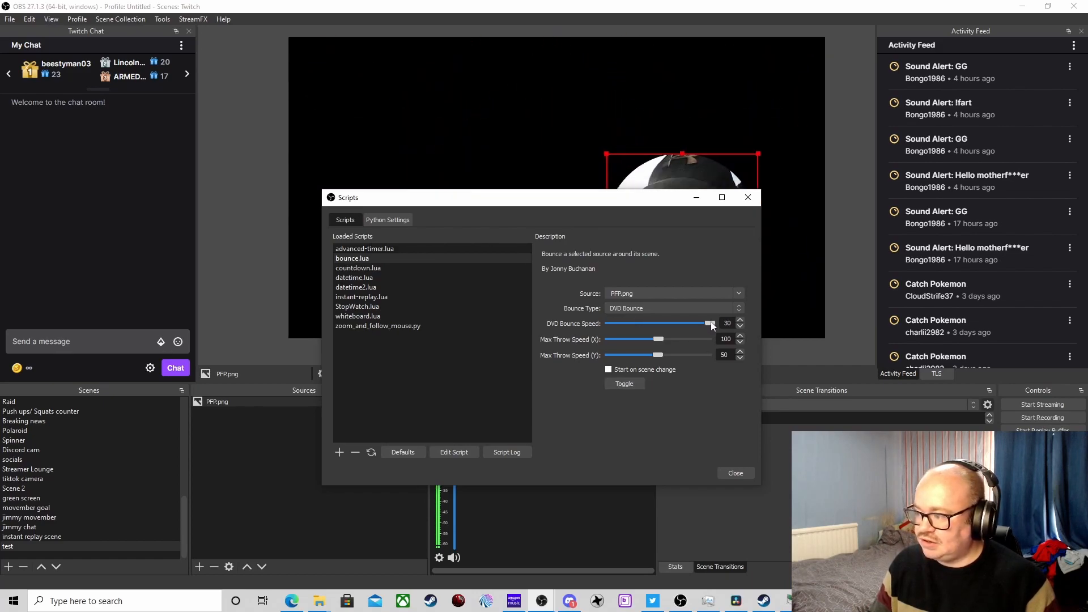
pyautogui.moveTo(710, 323); pyautogui.dragTo(611, 322)
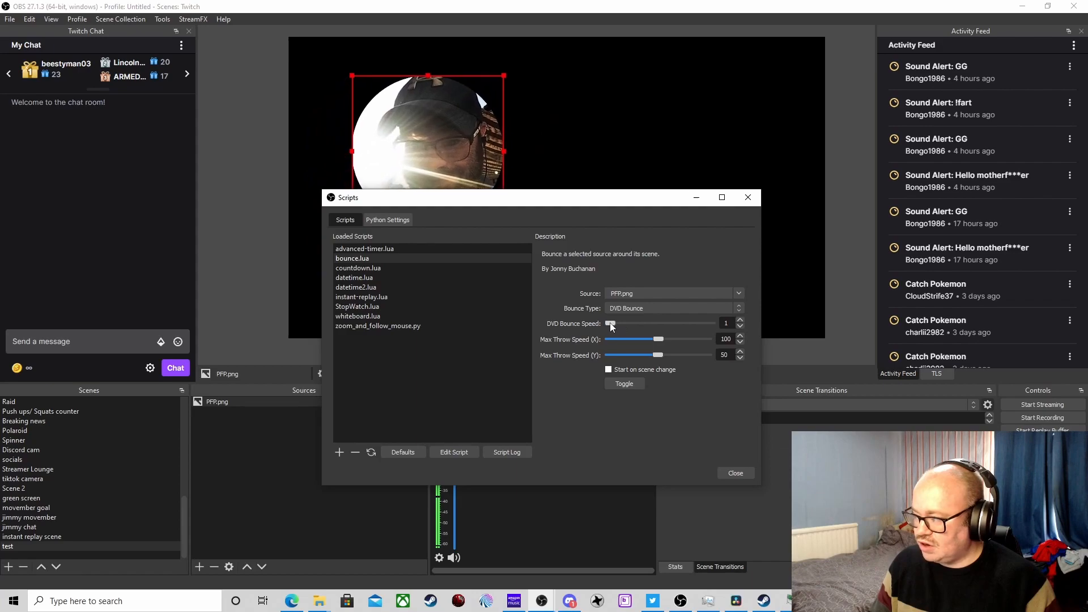
pyautogui.moveTo(610, 323); pyautogui.dragTo(633, 322)
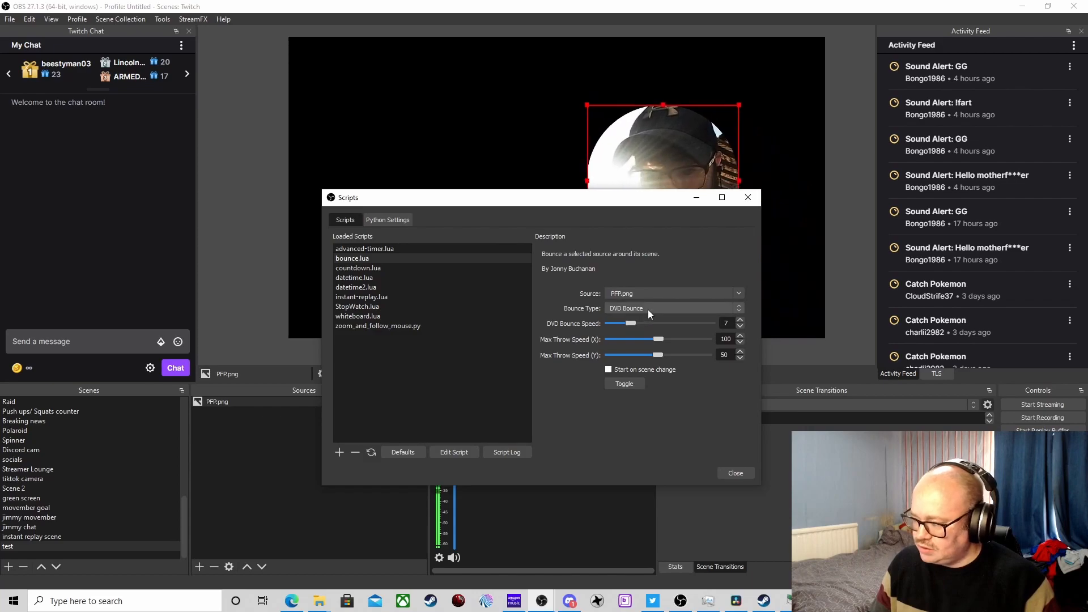
pyautogui.click(670, 308)
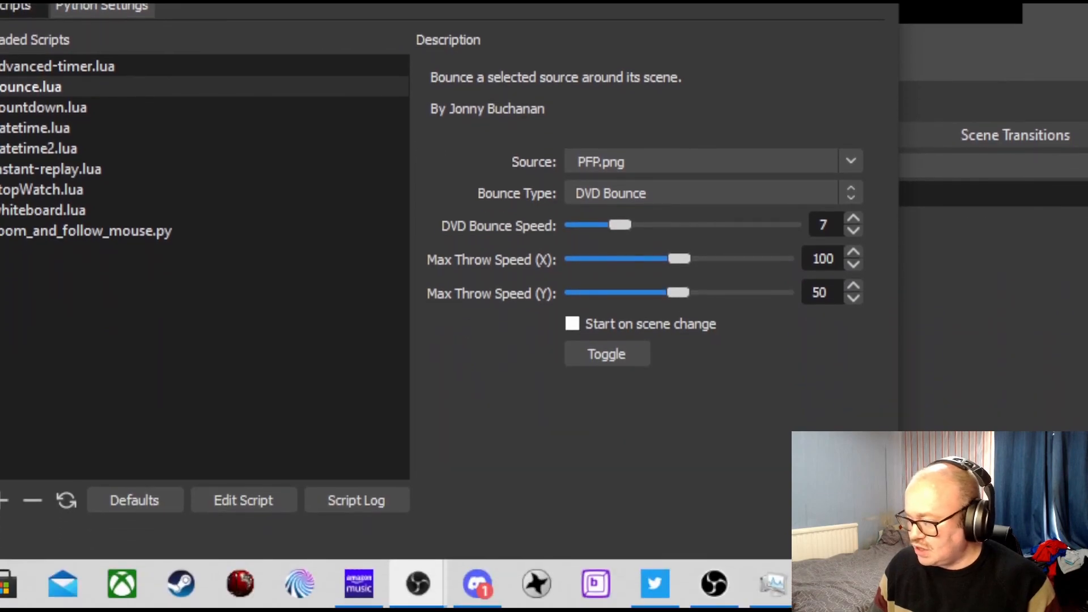
# - Find the Toggle Bounce entry in the Hotkeys settings, then close Settings with OK
pyautogui.click(20, 44)
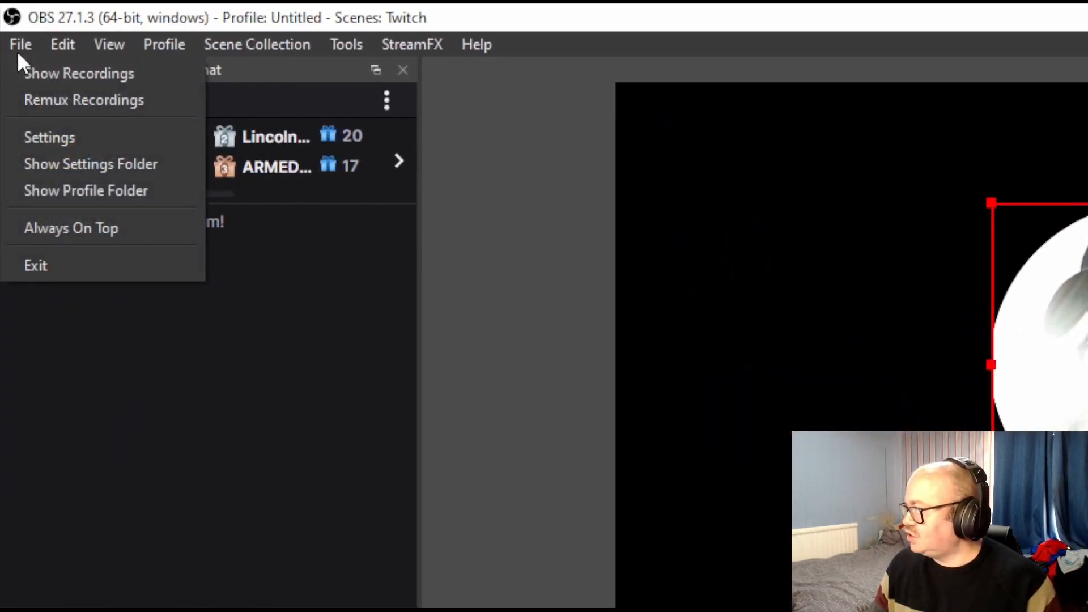
pyautogui.click(160, 278)
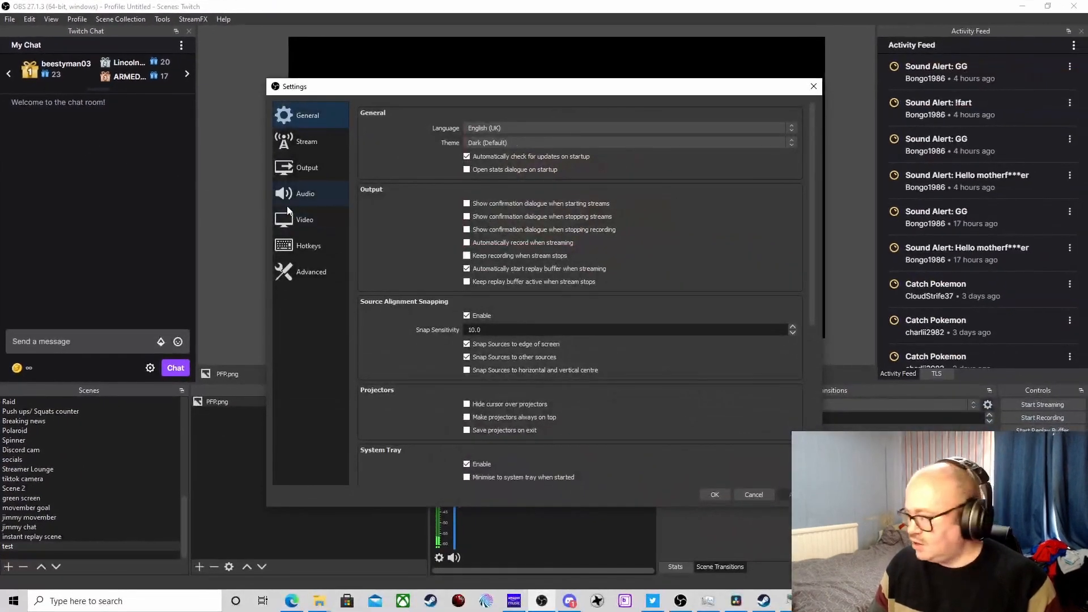
pyautogui.click(309, 245)
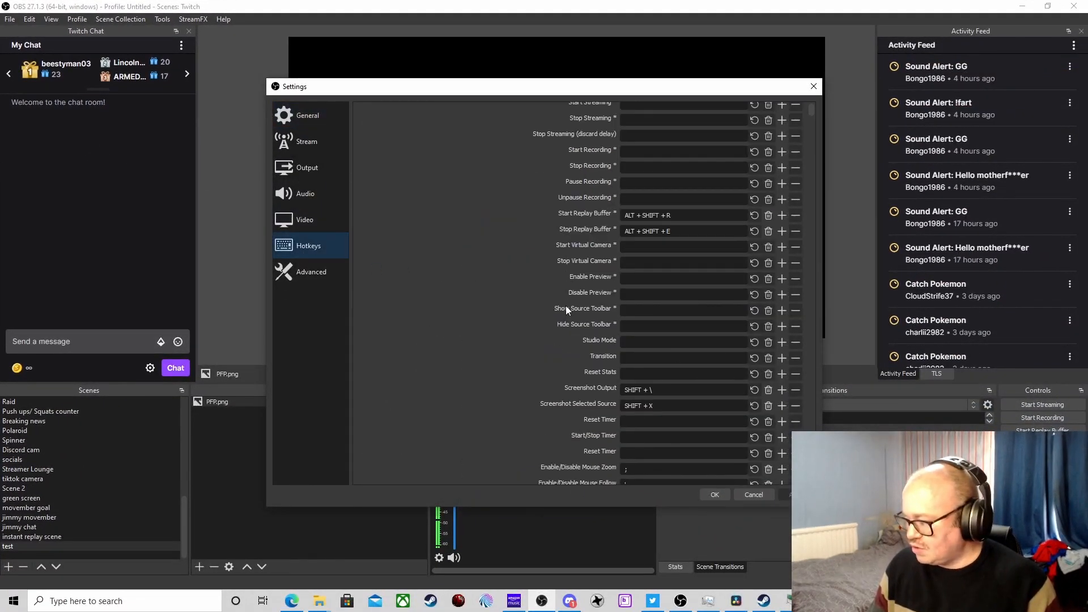
pyautogui.scroll(-3)
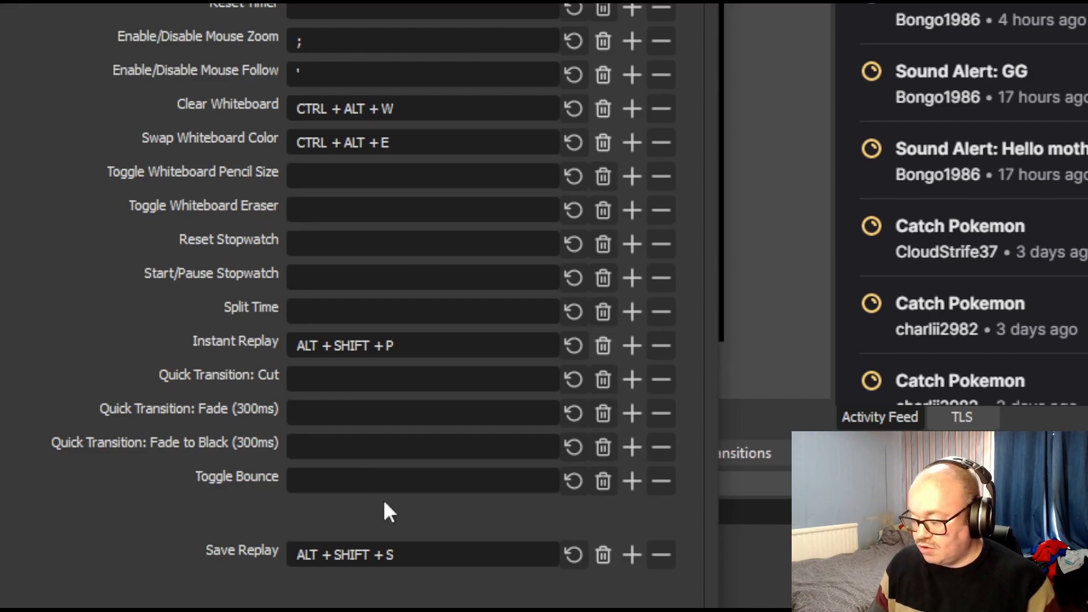
pyautogui.scroll(-3)
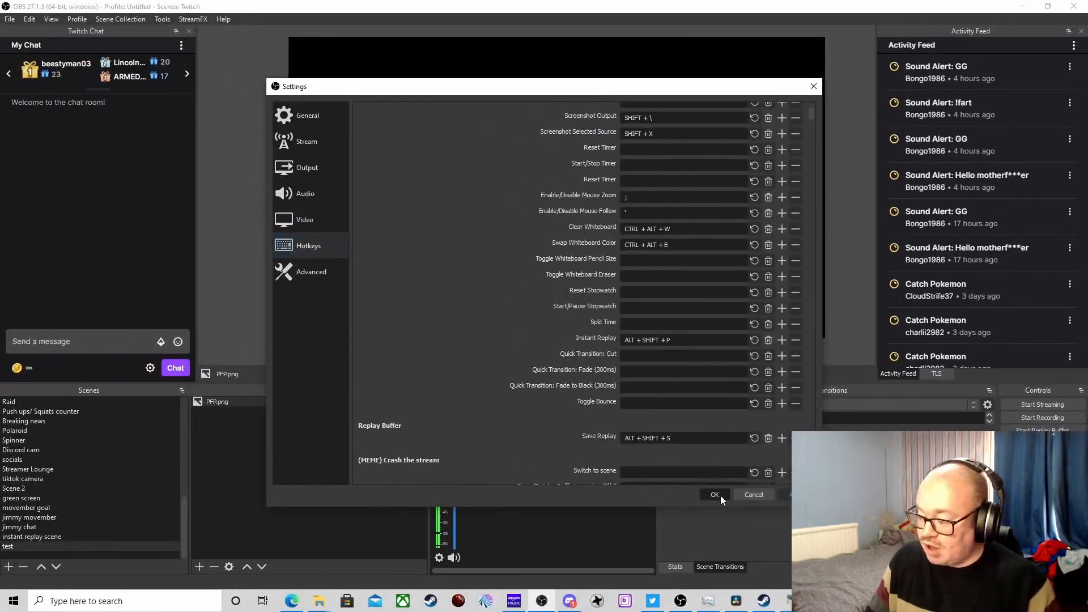
pyautogui.click(715, 495)
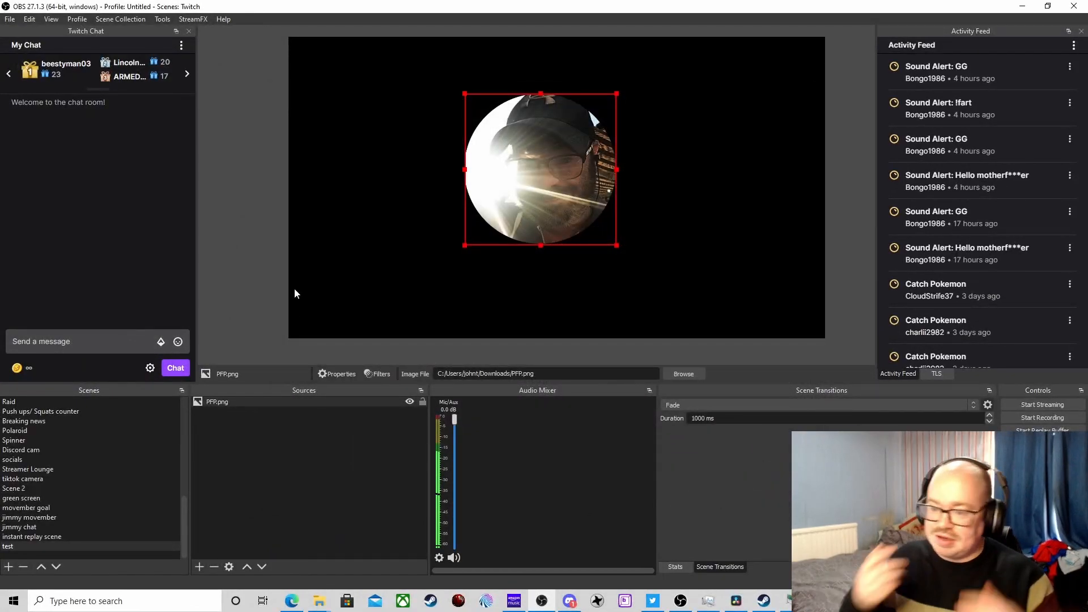